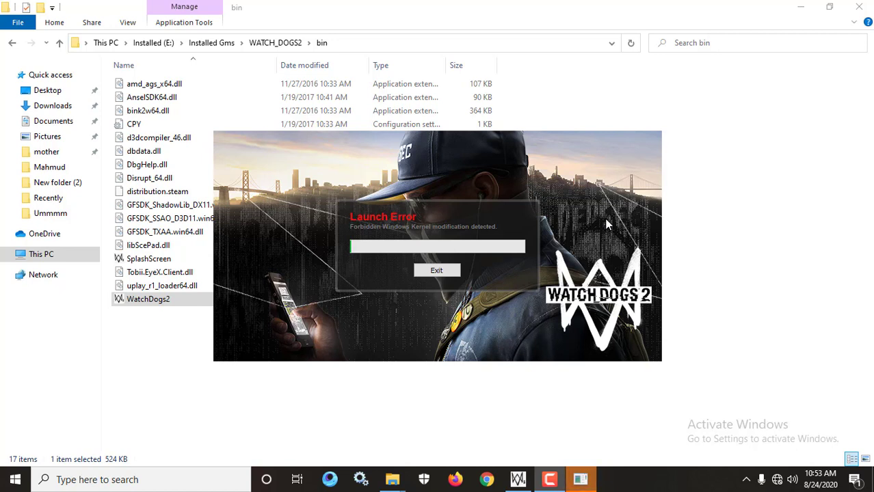
mouse_move(397, 233)
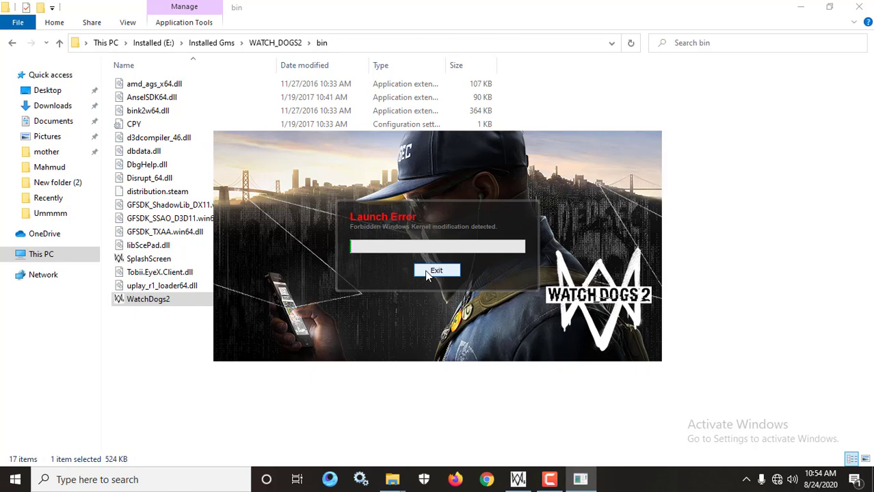
Step: Exit the Watch Dogs 2 launch error about forbidden Windows kernel modification
click(437, 271)
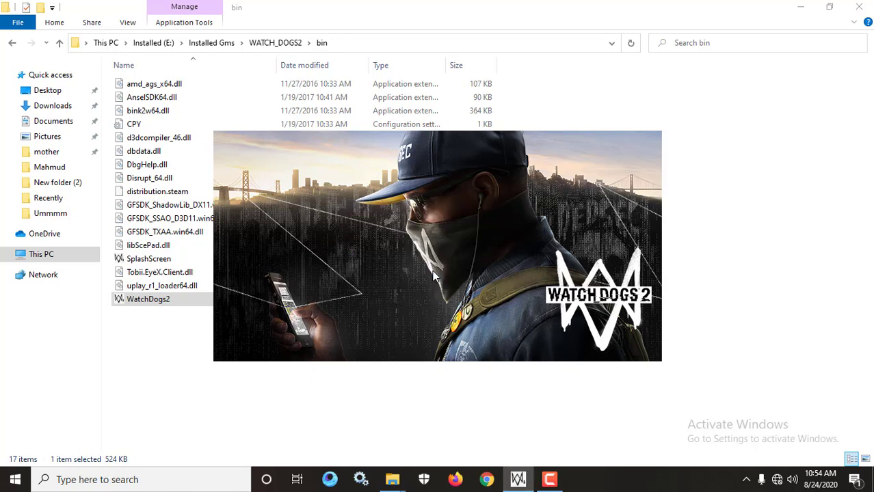
mouse_move(648, 487)
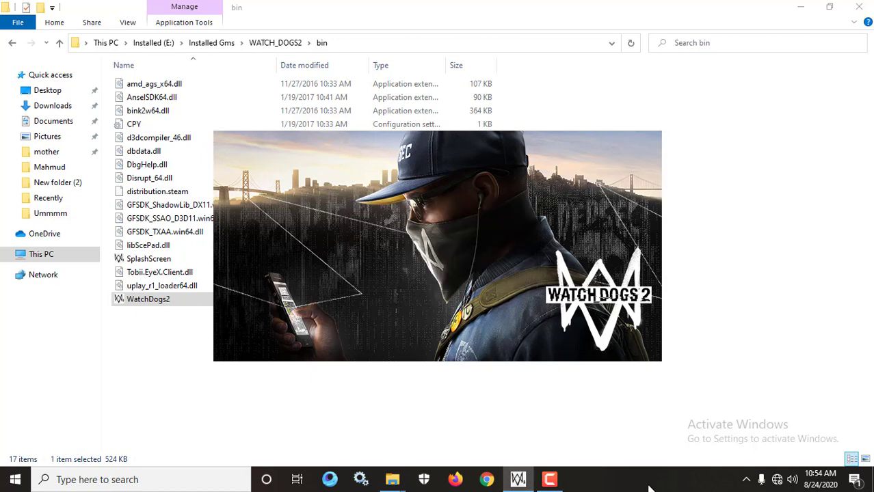
Step: Bring up Task Manager from the taskbar and look through the running processes for the stuck splash
right_click(650, 478)
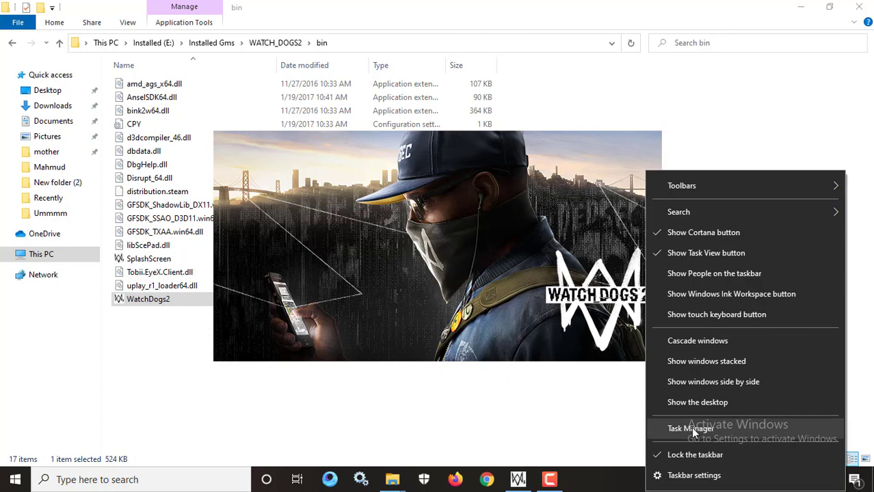
click(690, 429)
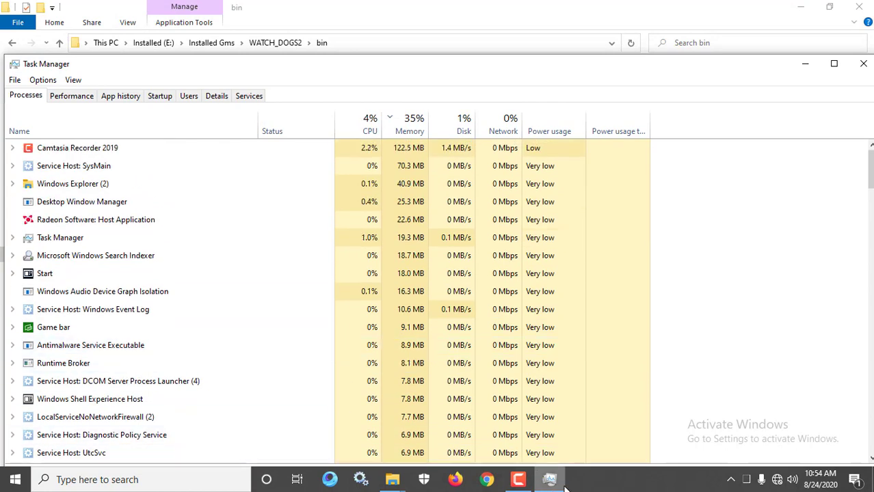
scroll(down, 3)
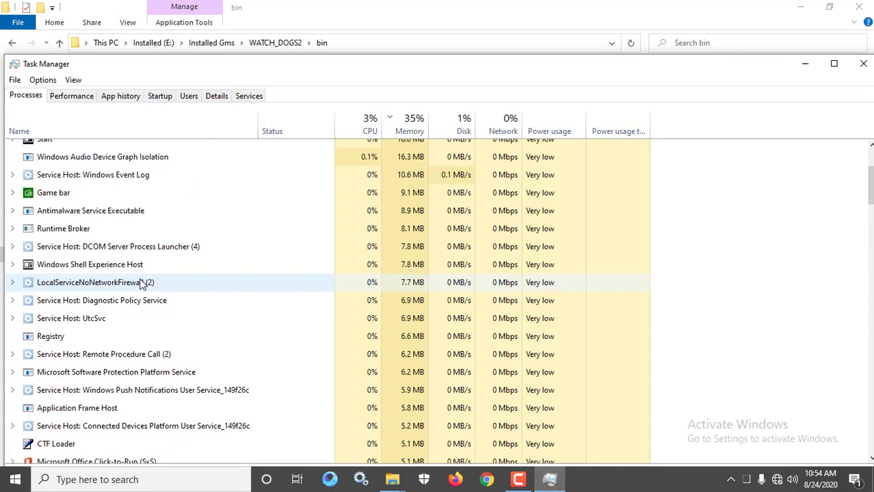
scroll(down, 3)
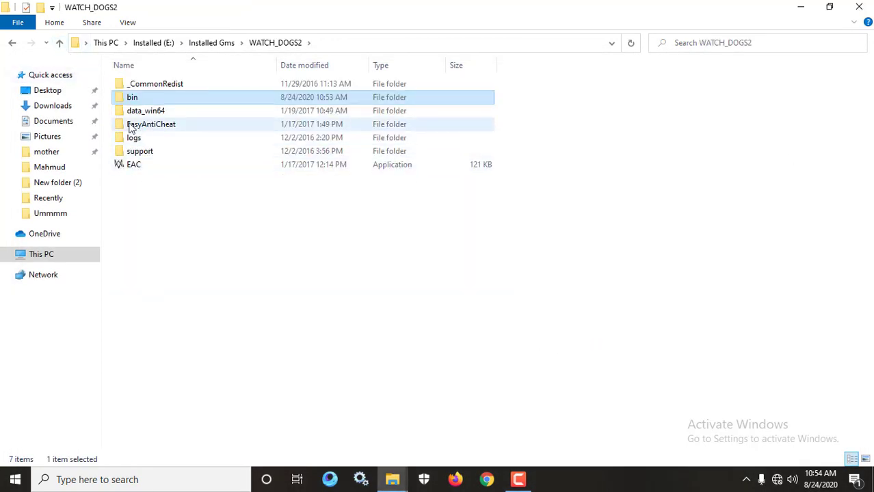
Step: Navigate Installed Gms > WATCH_DOGS2 > EasyAntiCheat and launch EasyAntiCheat_Setup
double_click(151, 123)
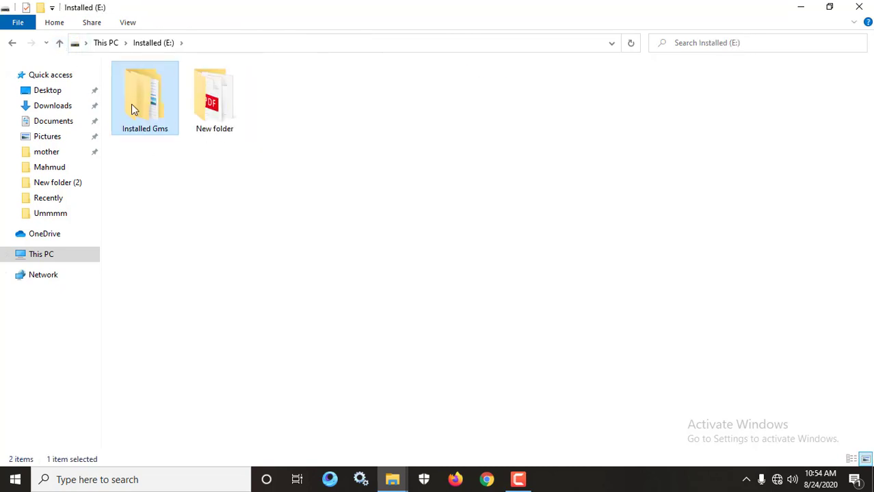
double_click(145, 96)
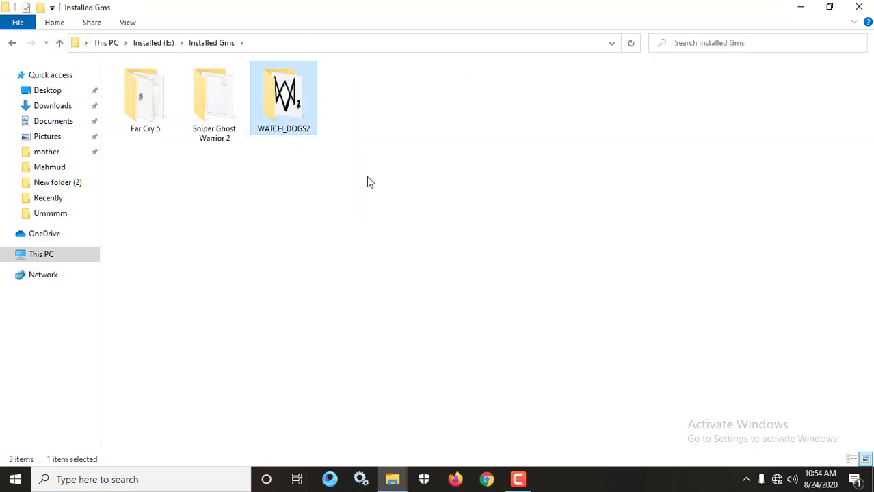
double_click(284, 96)
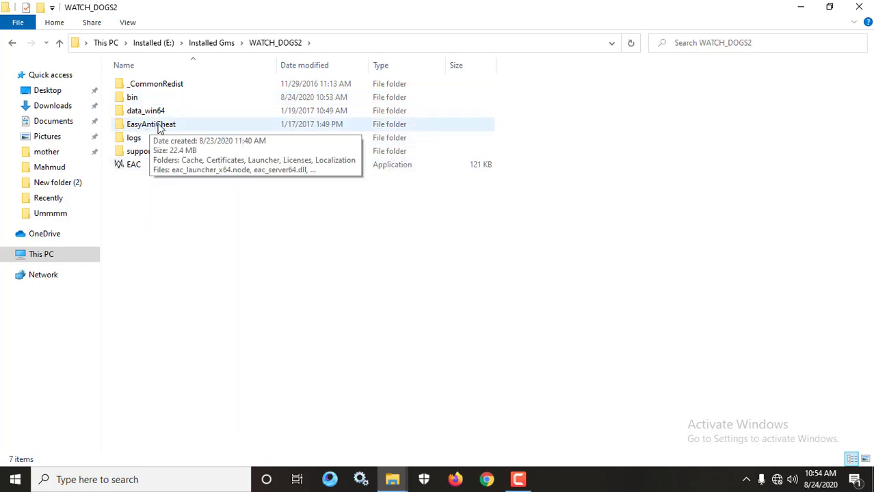
double_click(150, 123)
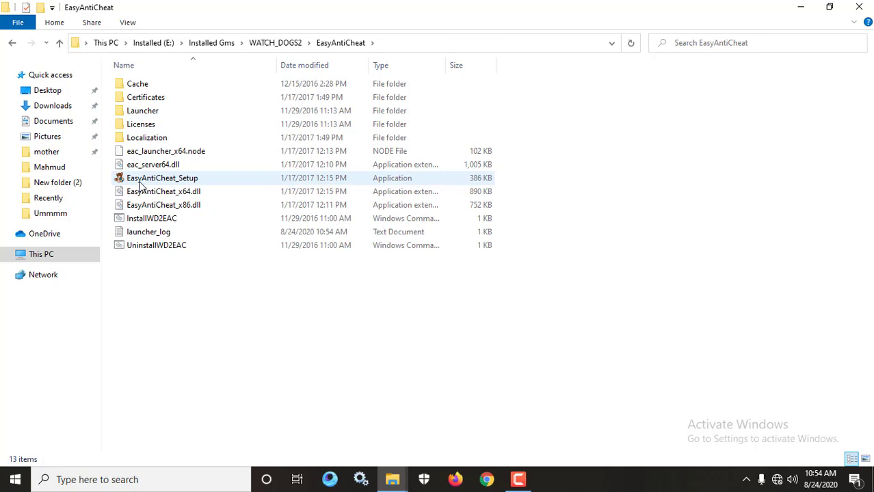
click(162, 178)
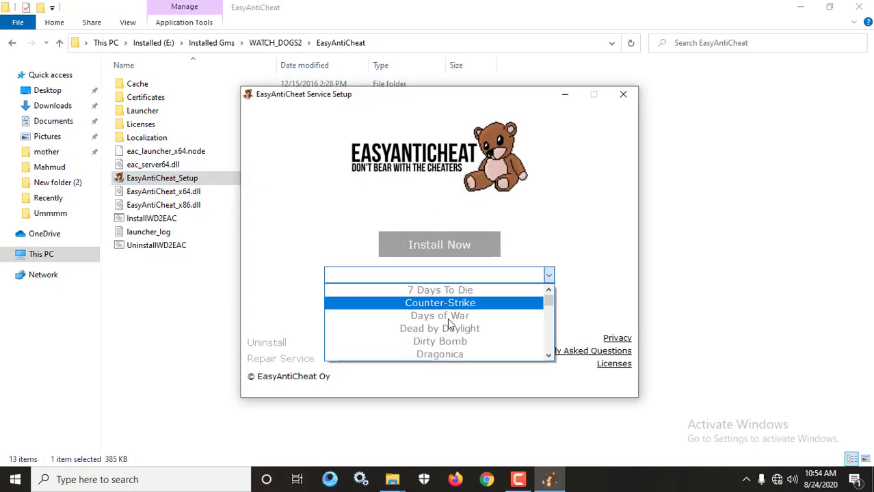
Step: Choose Watch Dogs 2 as the protected game and finish the EasyAntiCheat service setup
scroll(down, 3)
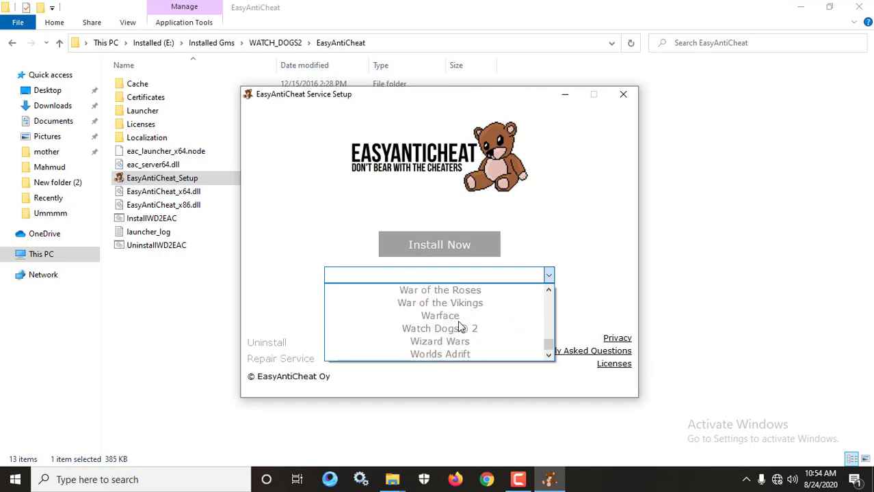
click(440, 328)
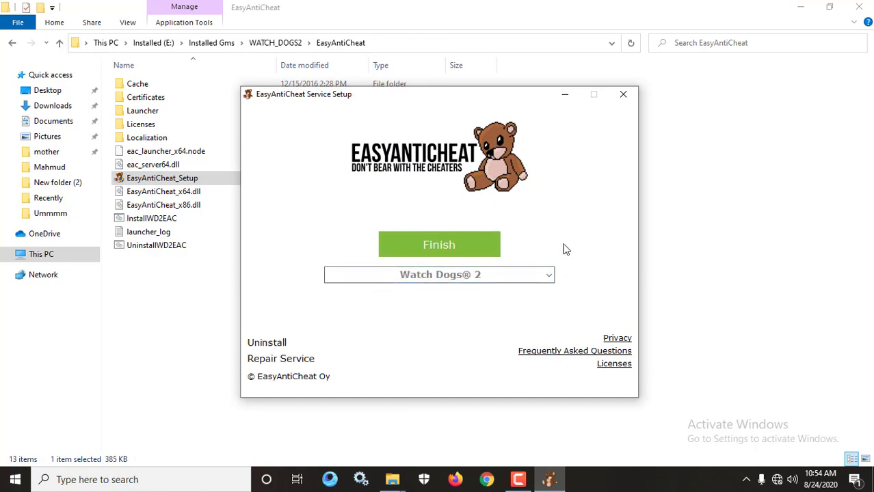
mouse_move(262, 353)
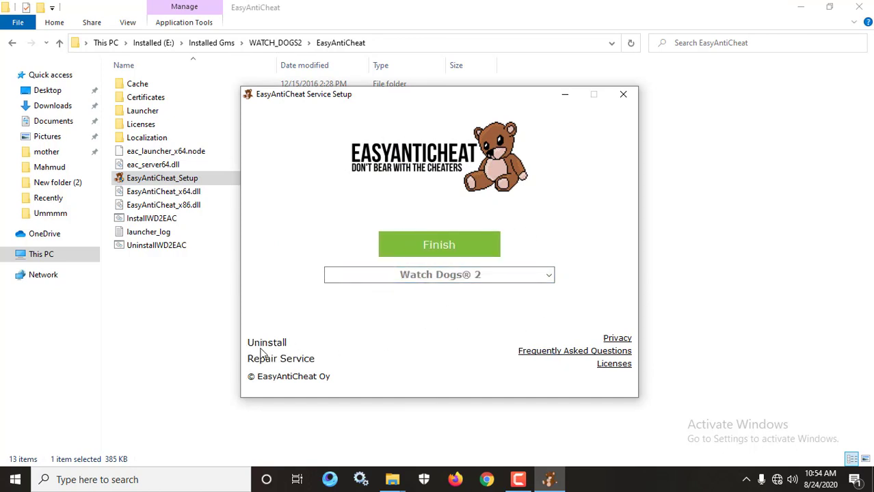
mouse_move(431, 230)
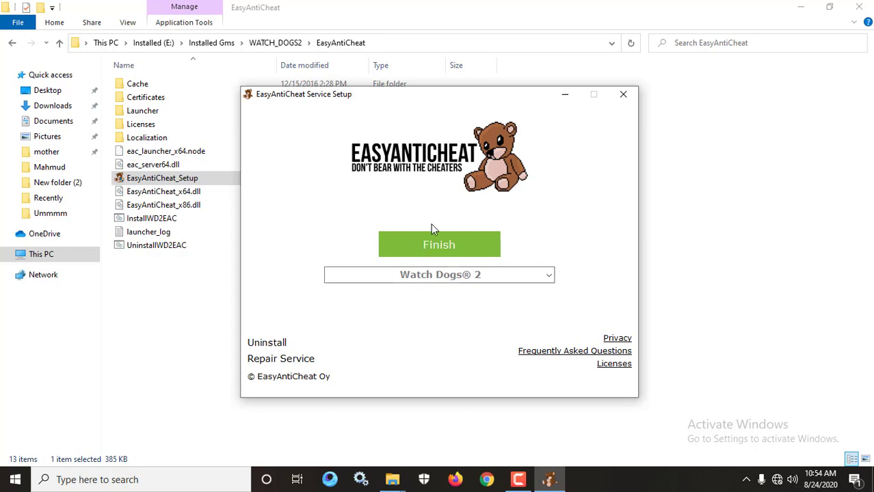
mouse_move(537, 319)
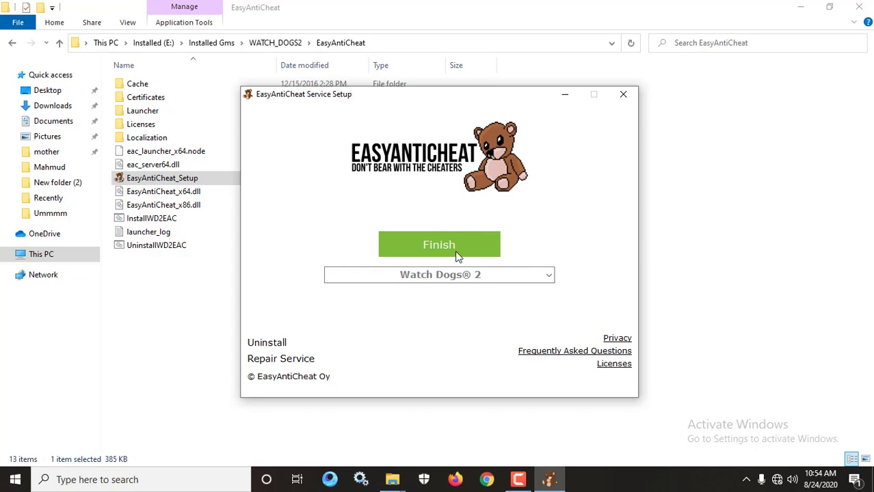
click(439, 245)
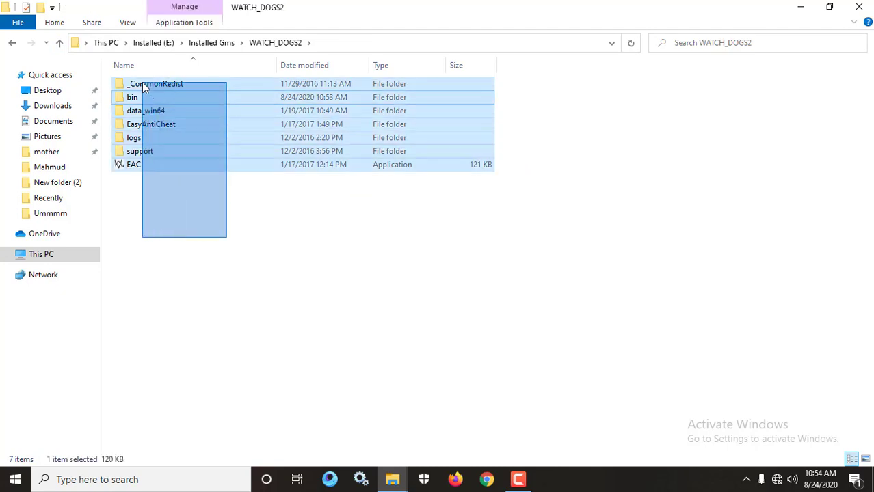
Step: Send the WatchDogs2 application in the bin folder to the desktop as a shortcut
double_click(132, 95)
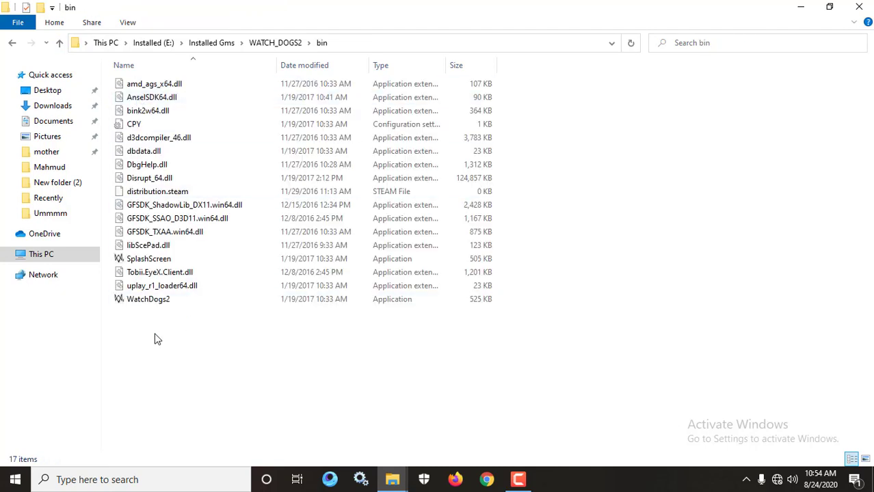
click(148, 299)
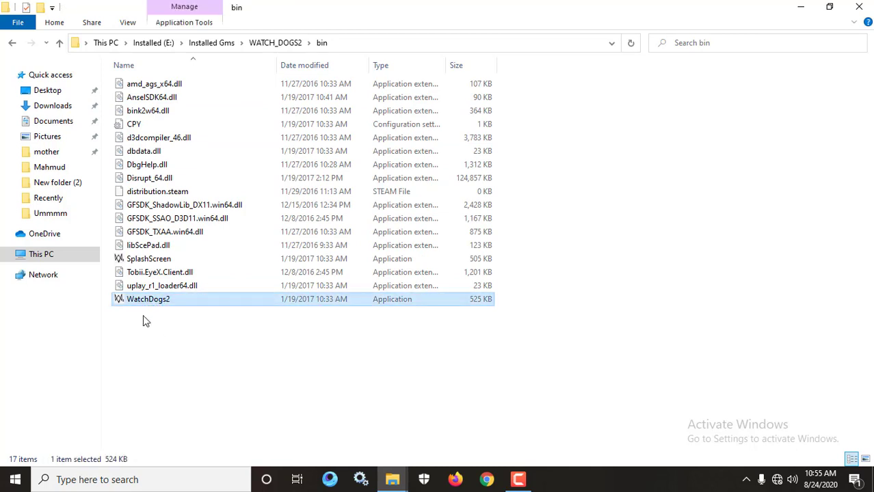
right_click(148, 298)
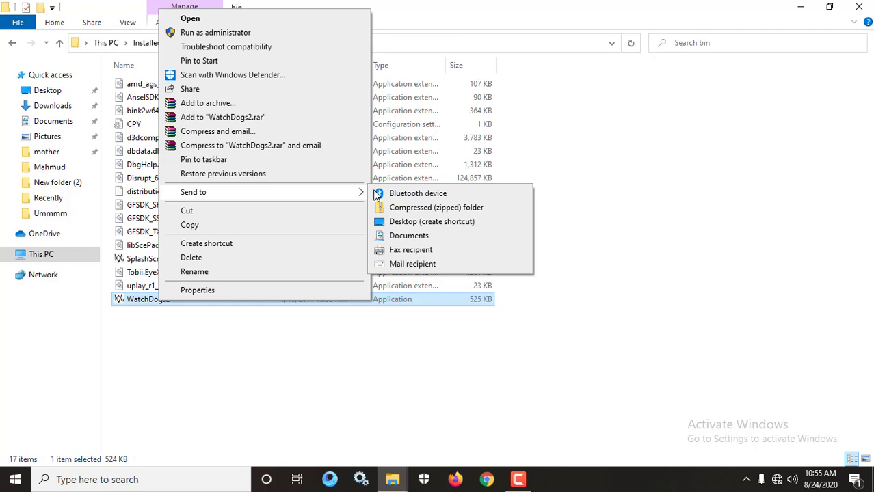
mouse_move(432, 221)
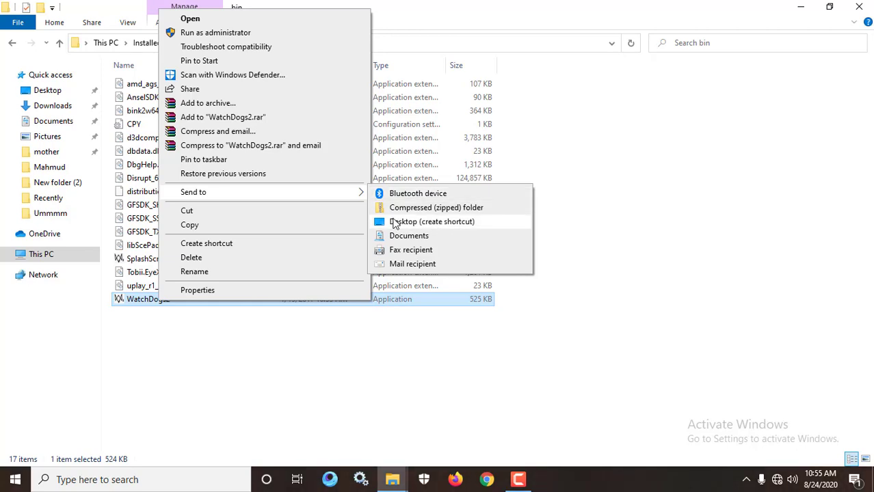
click(714, 361)
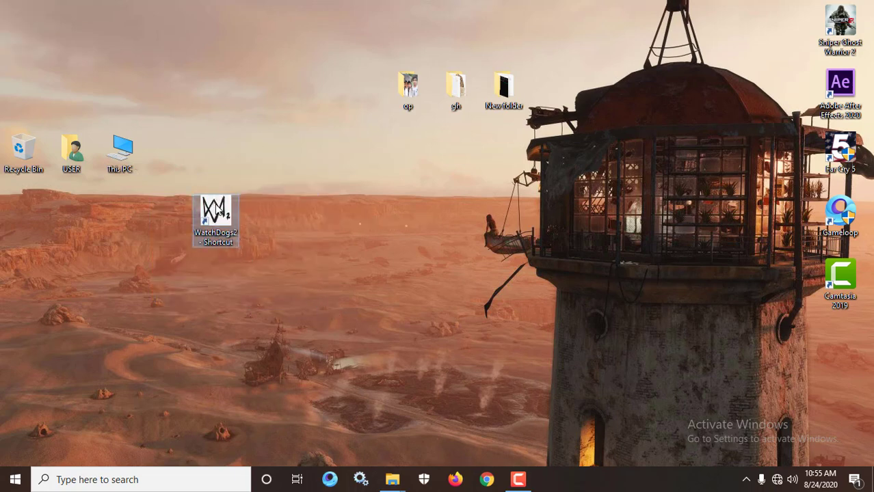
Step: Bring up the Properties window of the new WatchDogs2 desktop shortcut
right_click(216, 216)
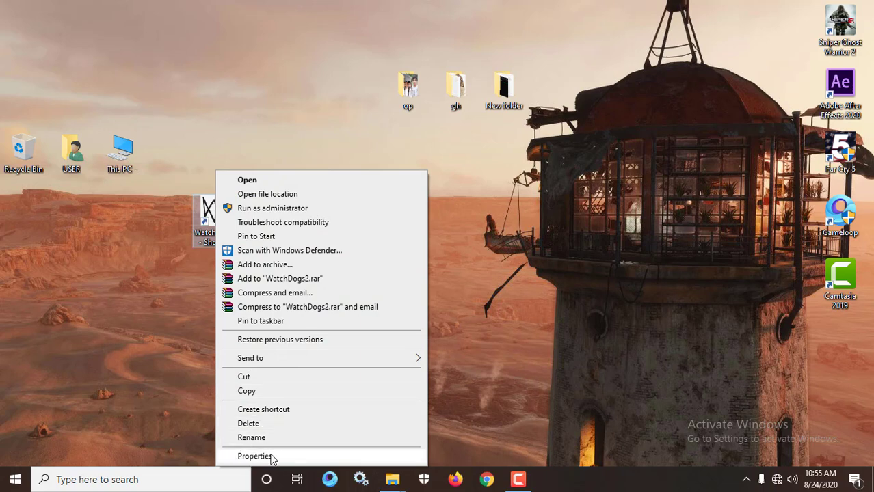
click(255, 457)
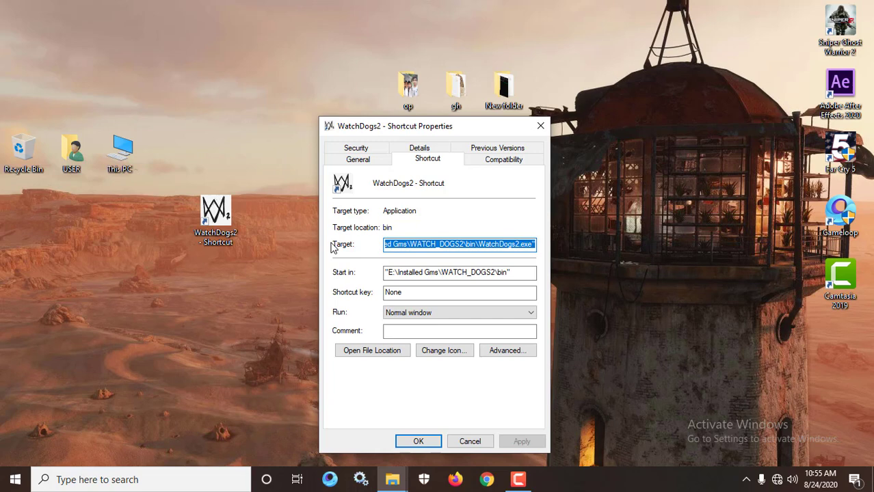
Step: Append -eac_launcher to the shortcut's Target, apply it and close Properties
click(517, 244)
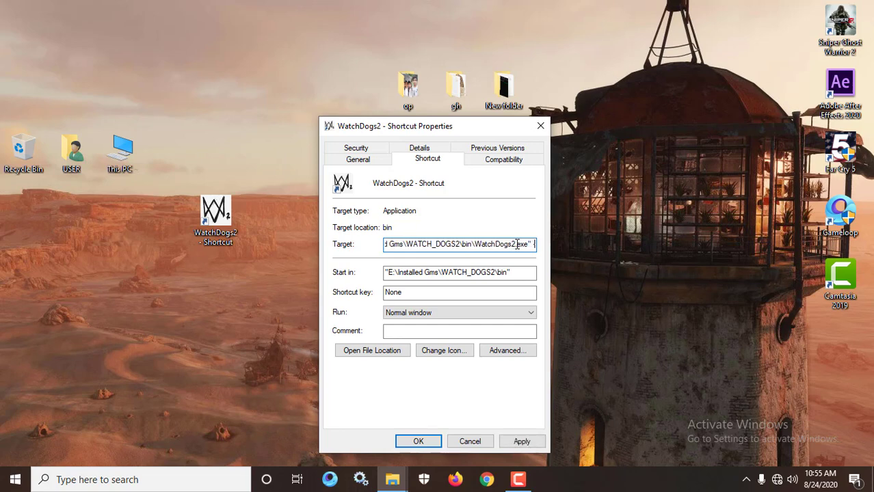
text(-eac_launcher)
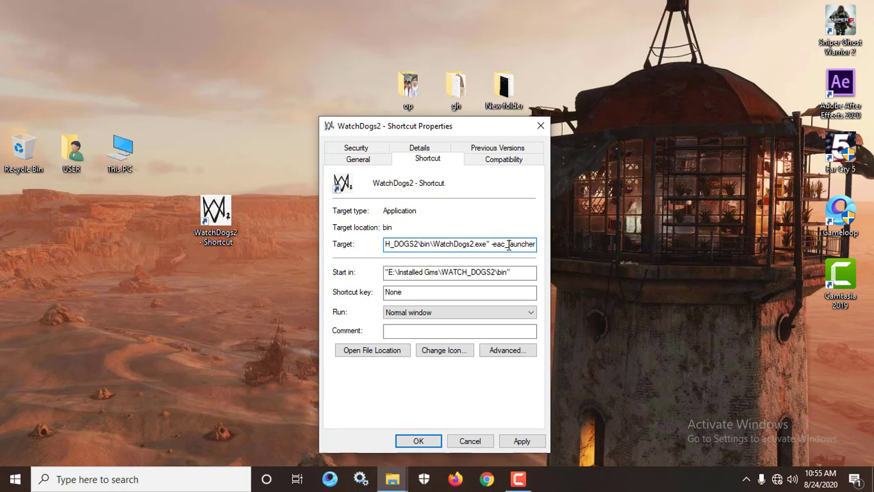
double_click(522, 243)
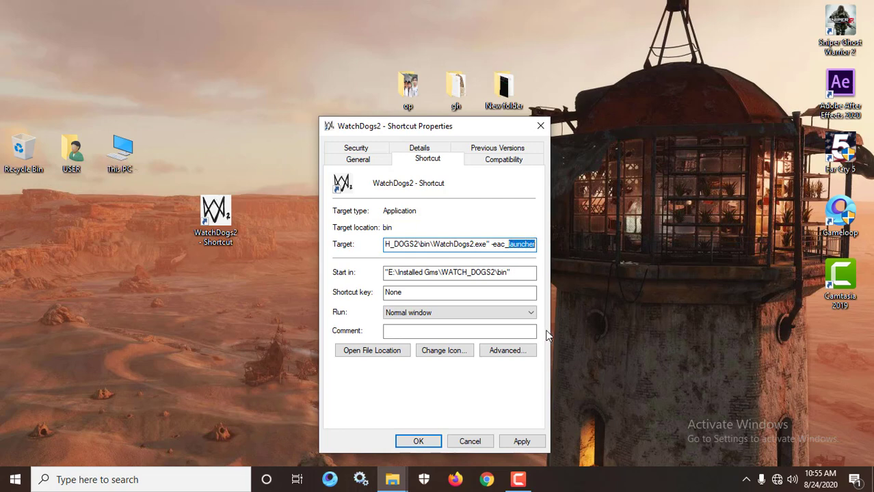
click(521, 441)
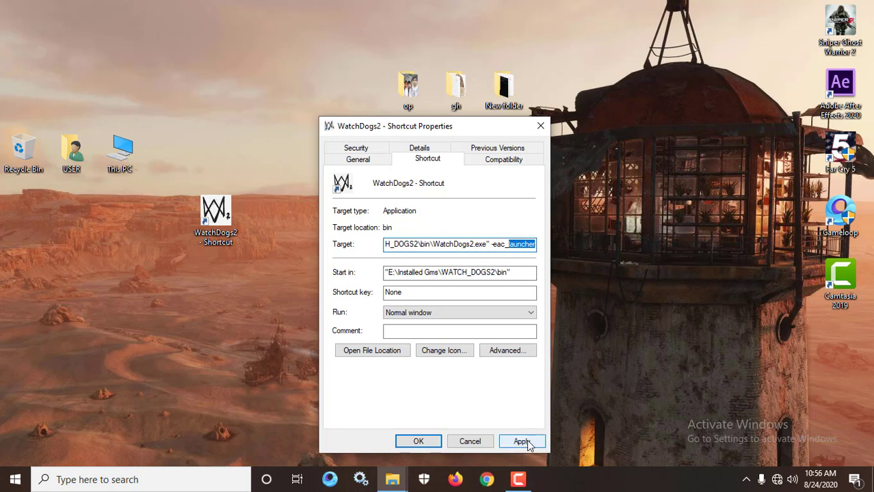
click(521, 440)
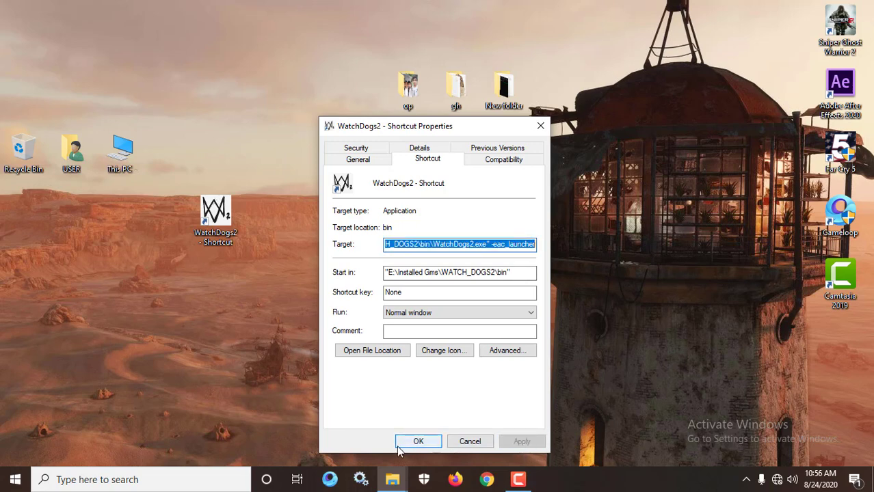
click(418, 440)
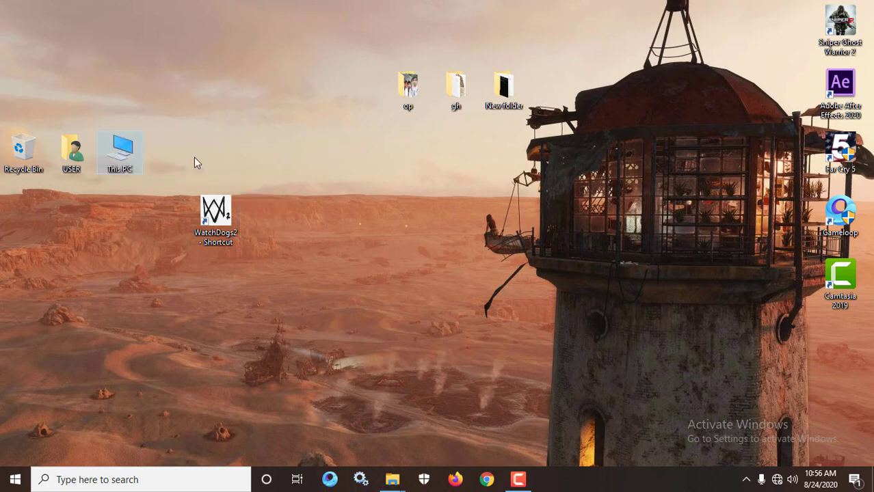
Step: Bring up the shortcut's actions to run WatchDogs2 as administrator
right_click(216, 216)
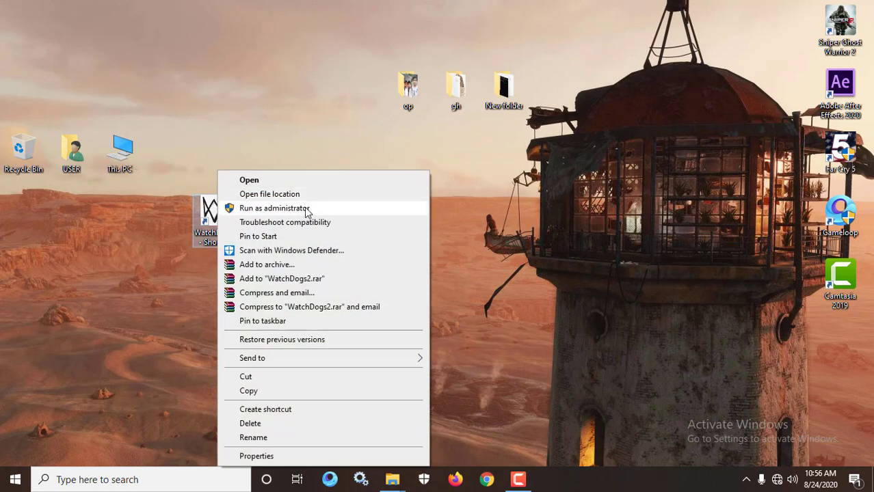